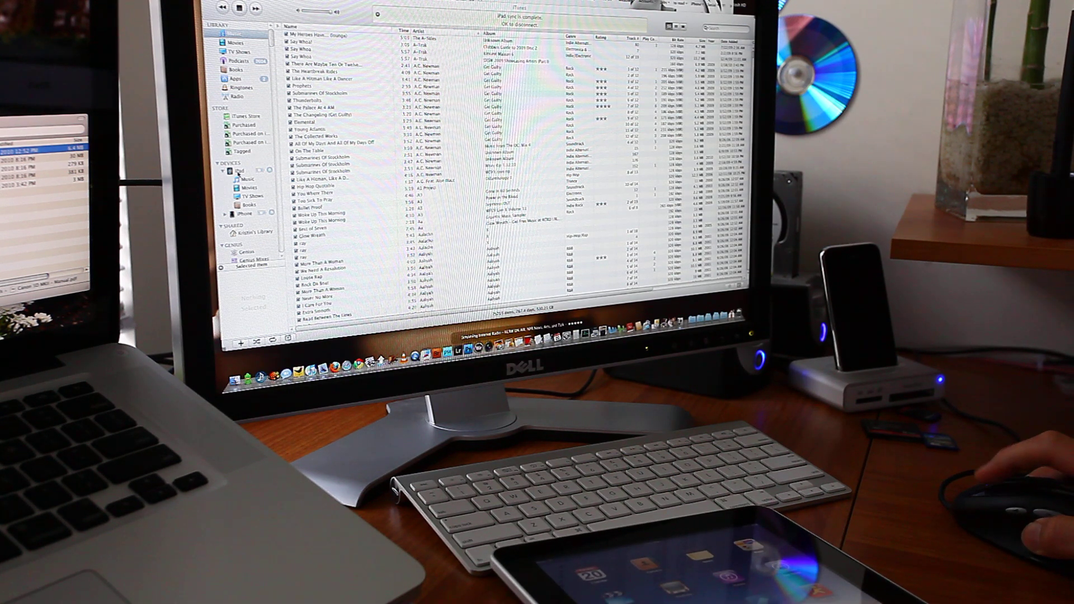
# - Select the connected iPad under Devices to show its Summary page
pyautogui.click(241, 170)
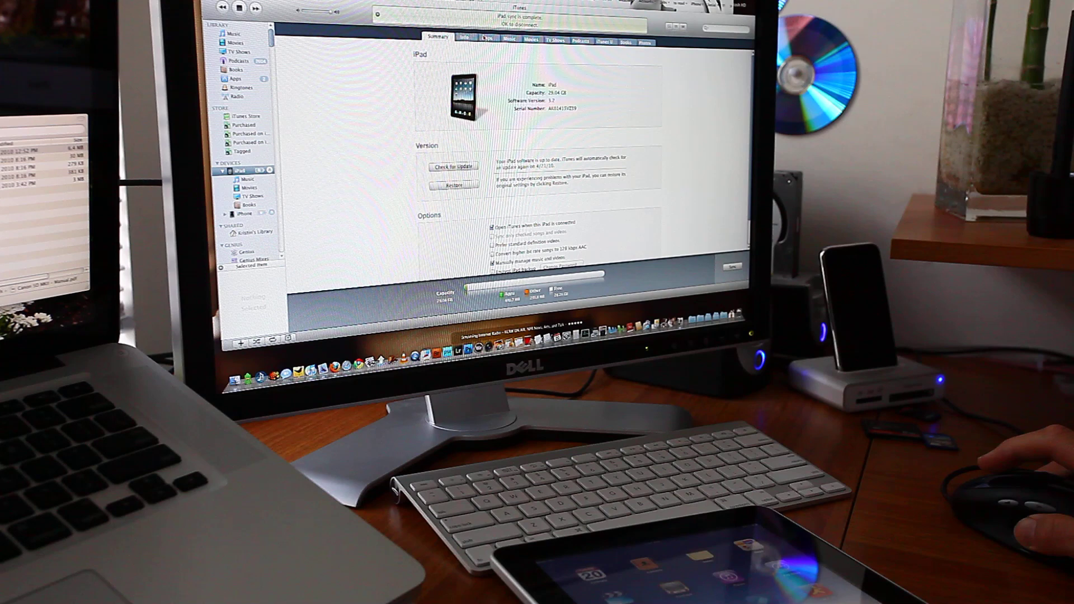
# - Show the Apps tab's File Sharing section and select GoodReader to list its documents
pyautogui.click(486, 40)
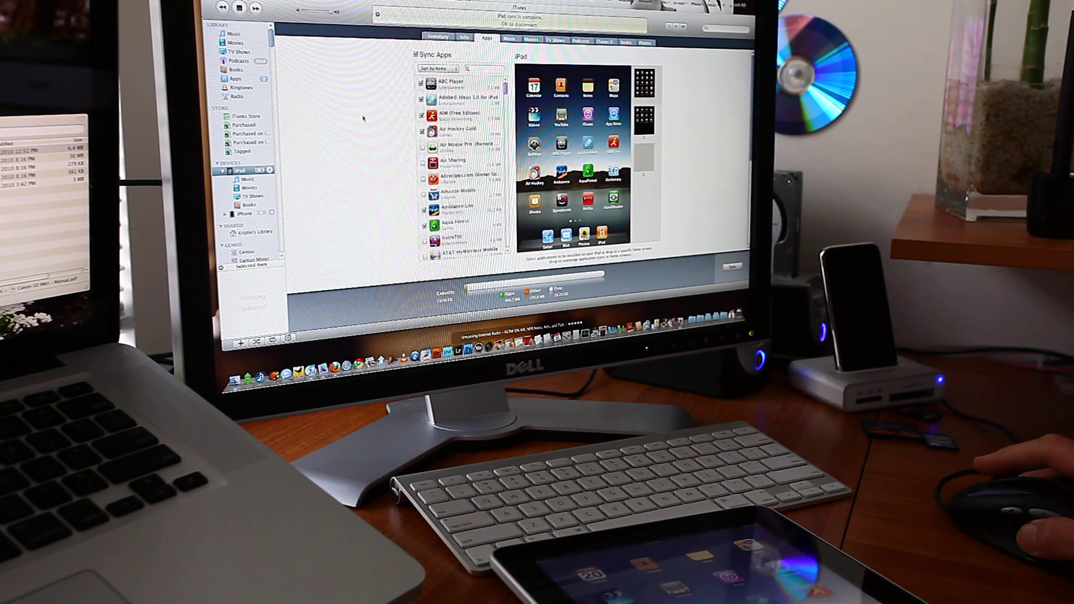
pyautogui.scroll(-3)
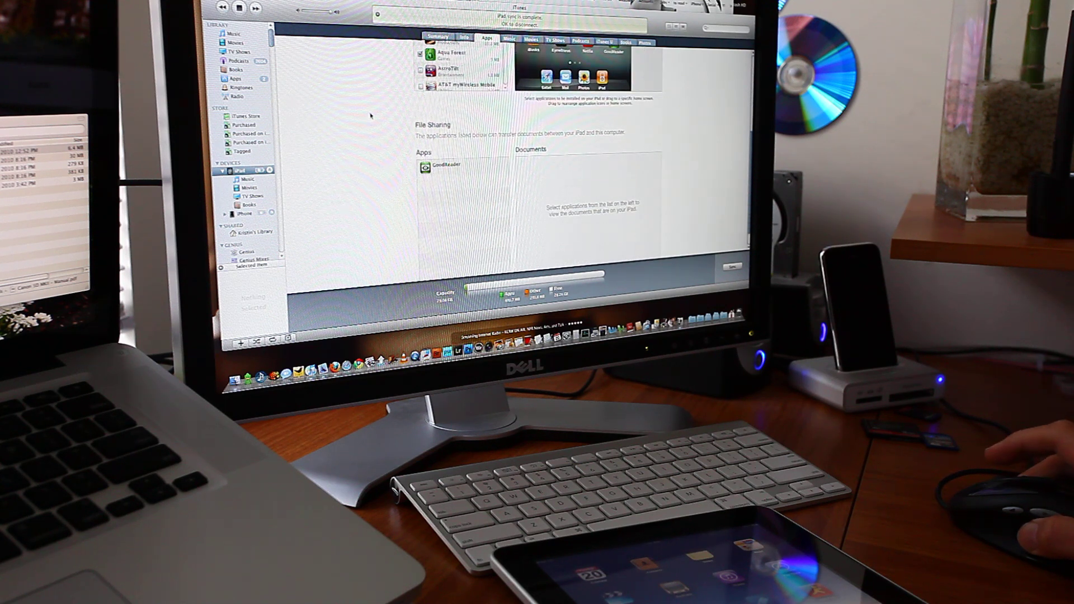
pyautogui.scroll(-3)
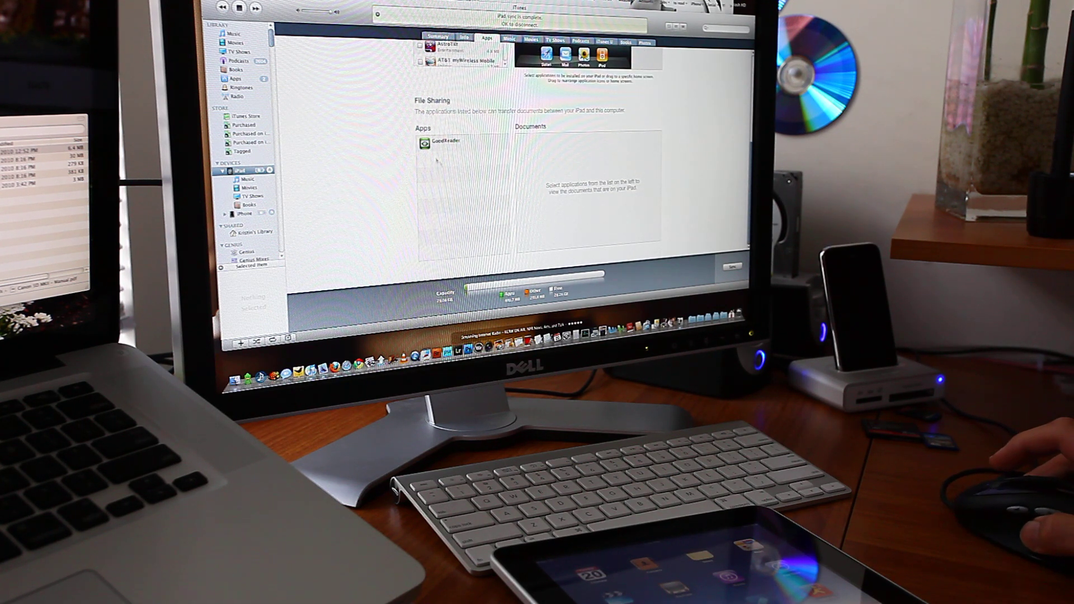
pyautogui.click(451, 141)
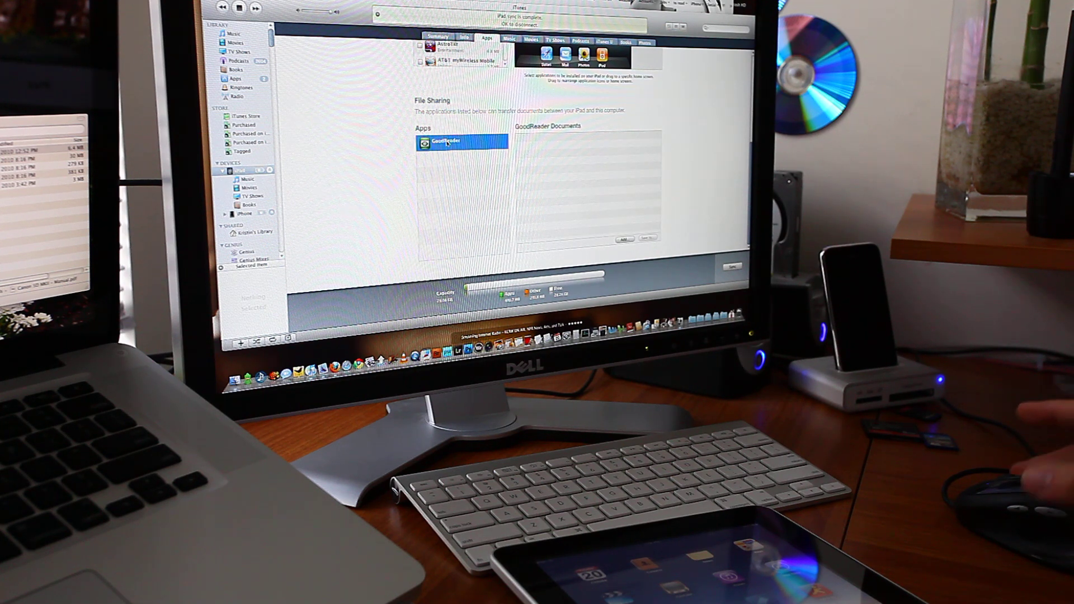